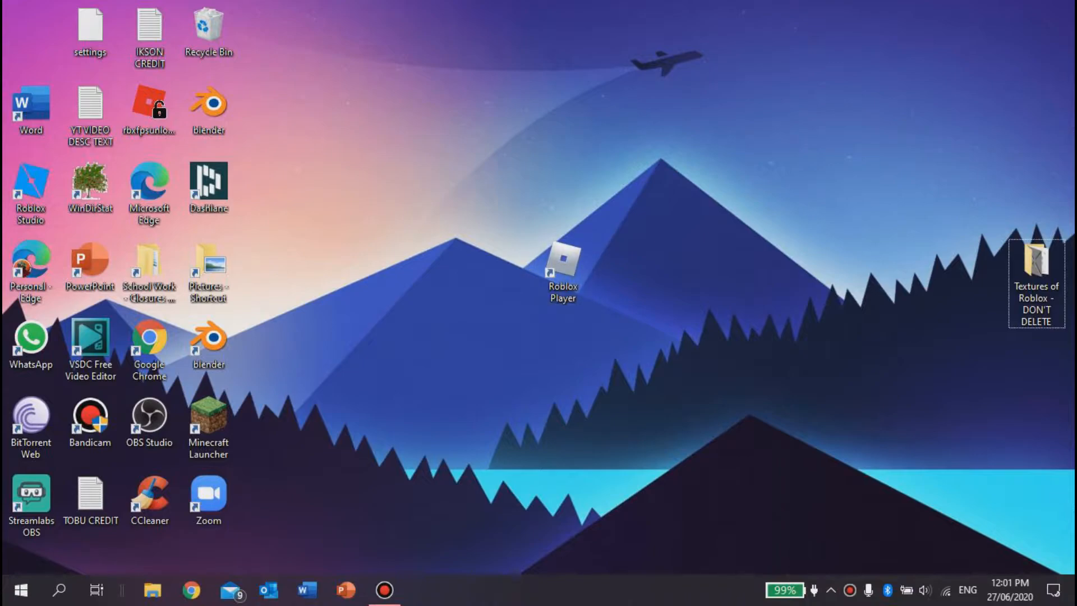
# Open the Roblox Player shortcut's file location from its desktop context menu.
pyautogui.rightClick(562, 272)
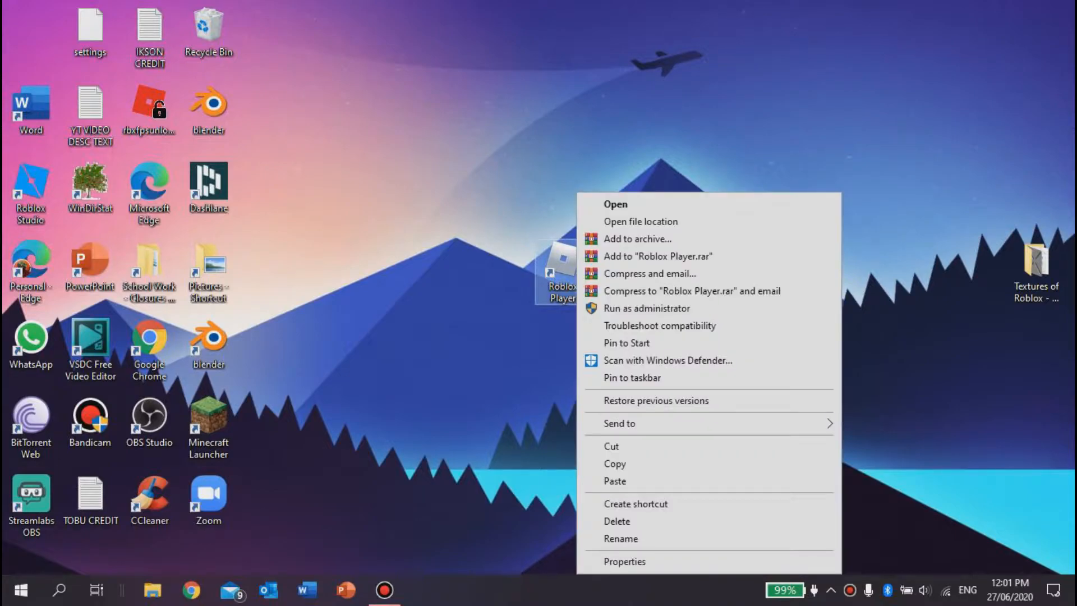
pyautogui.moveTo(640, 221)
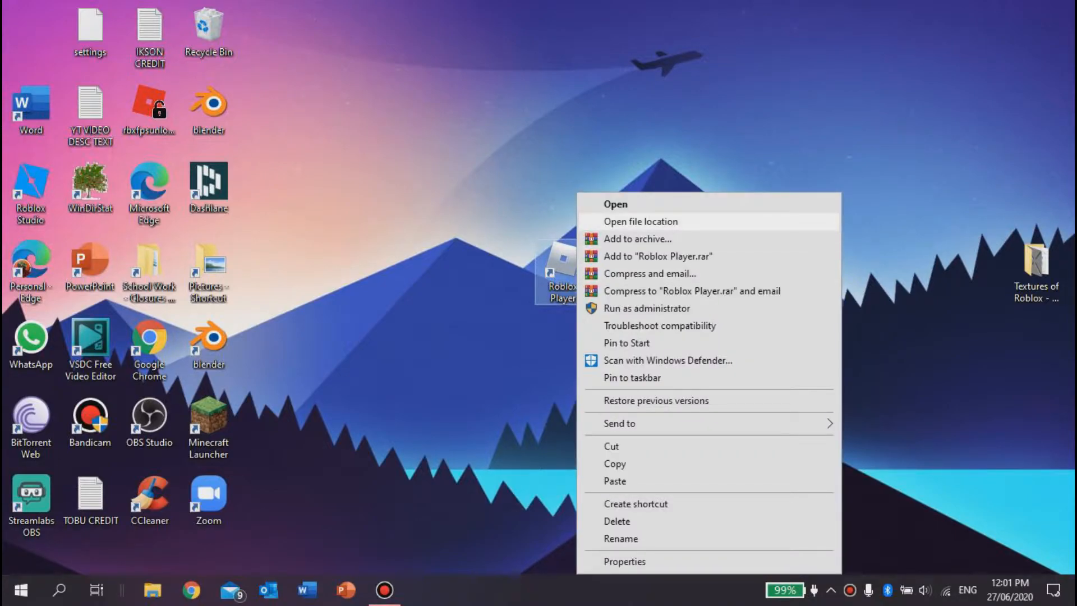
pyautogui.click(640, 221)
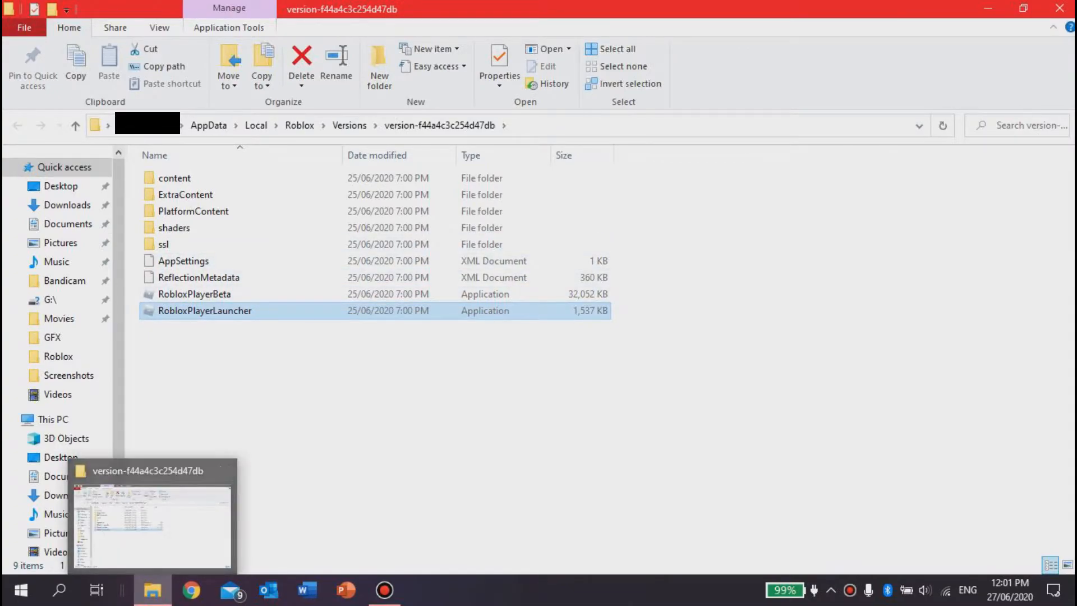
# Navigate PlatformContent, then pc, then textures in the Roblox version folder.
pyautogui.click(193, 211)
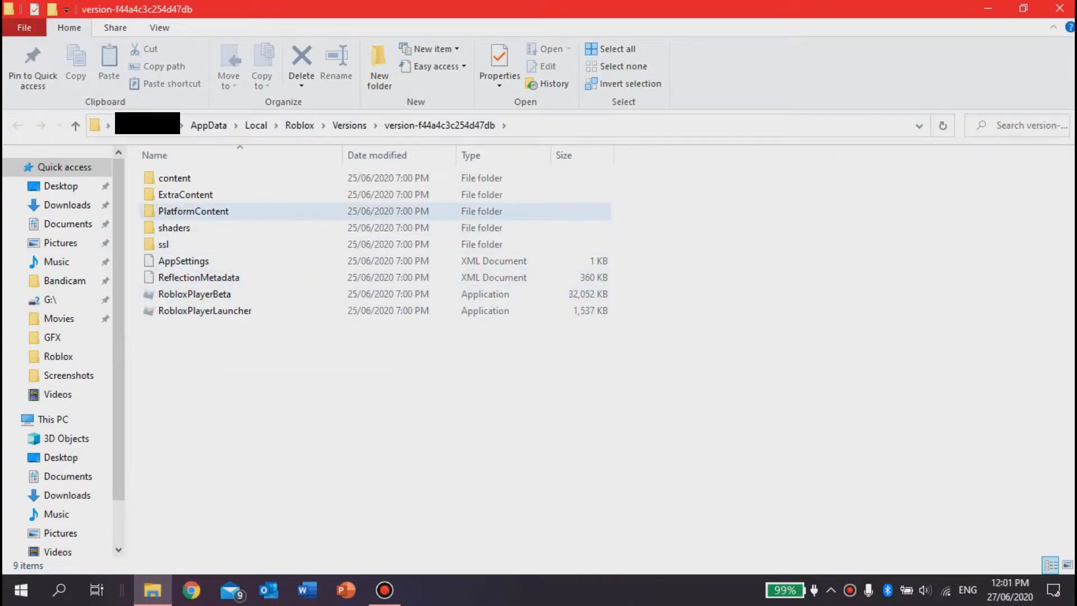
pyautogui.click(174, 227)
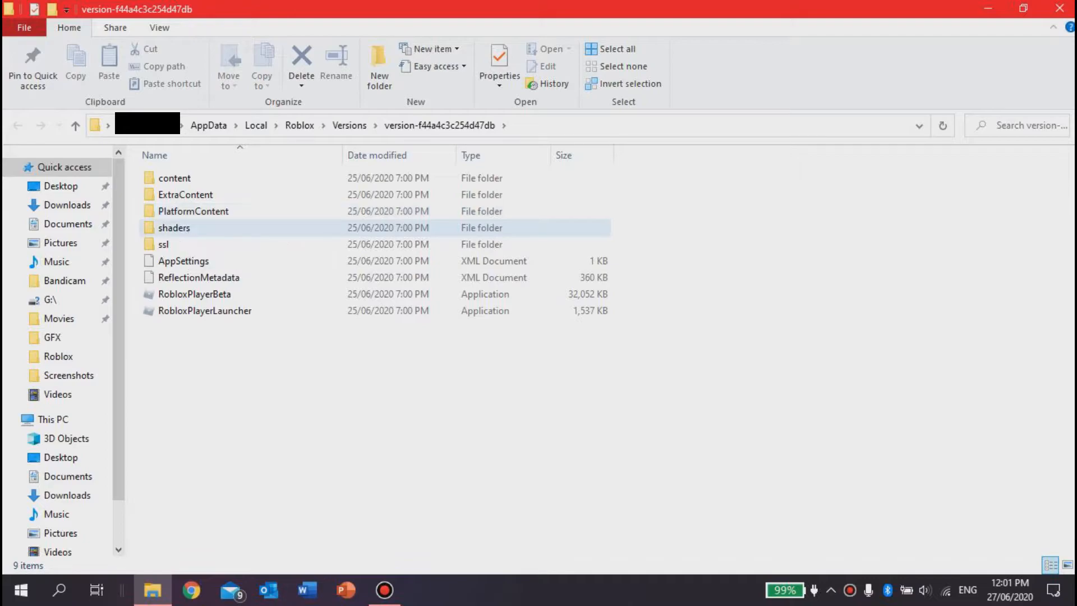
pyautogui.click(194, 211)
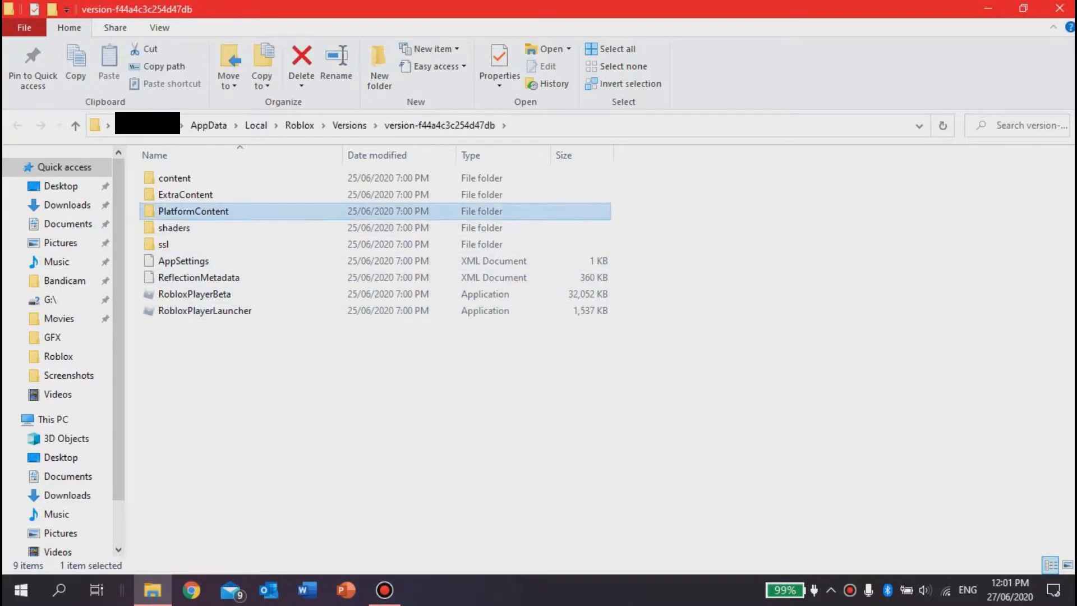
pyautogui.doubleClick(193, 211)
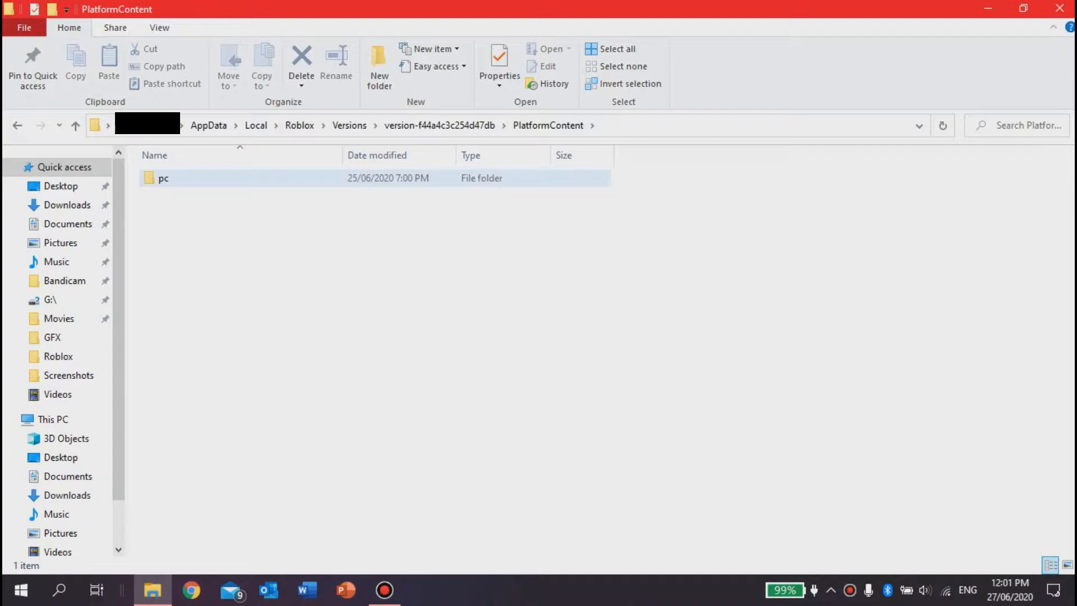
pyautogui.doubleClick(163, 178)
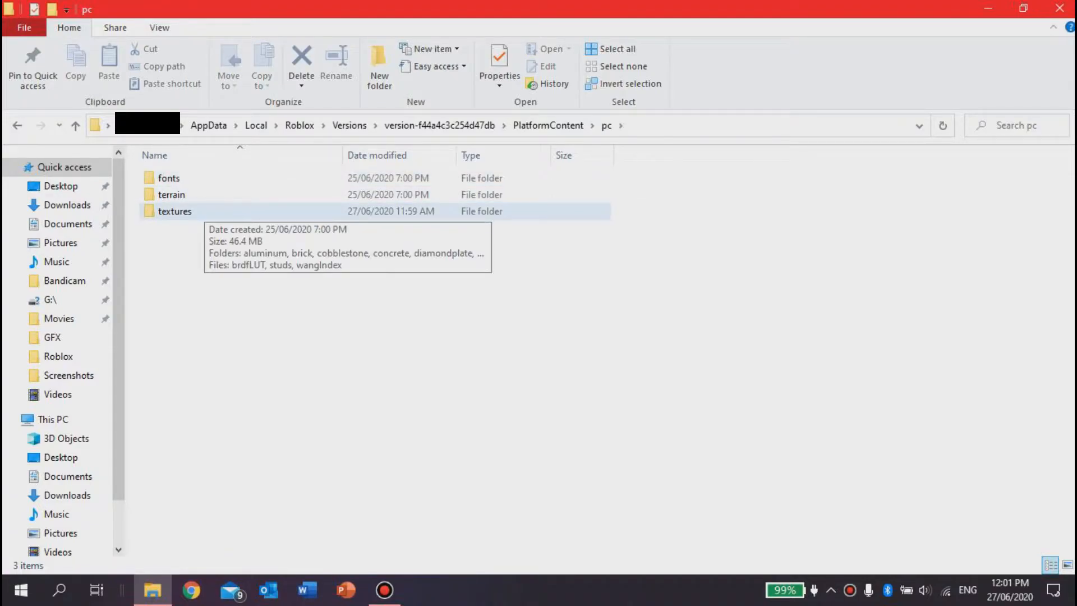
pyautogui.doubleClick(175, 211)
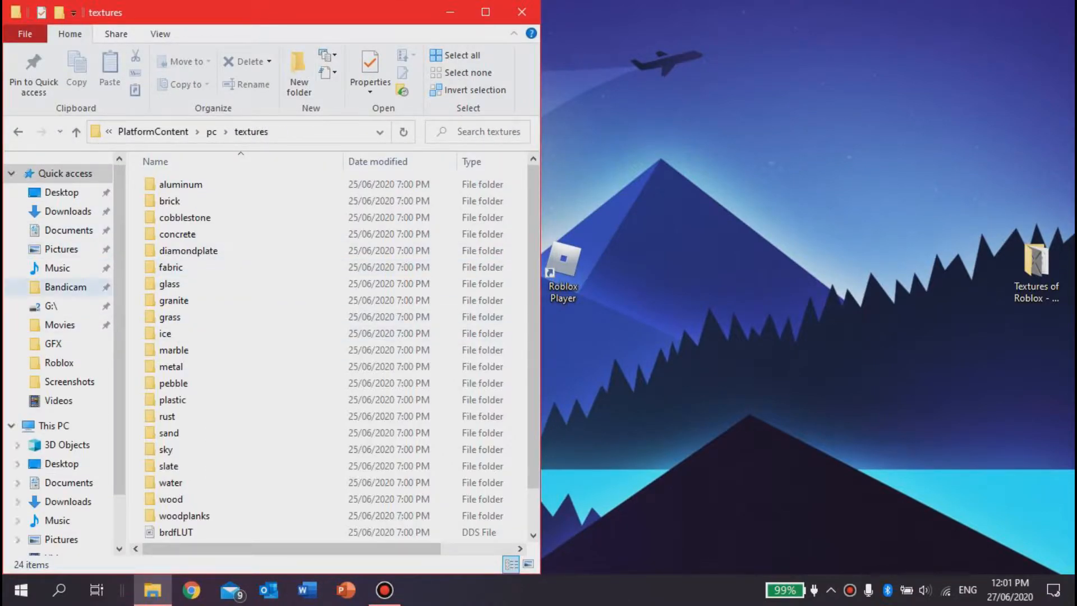
# Select all 24 items in the Roblox textures folder for moving.
pyautogui.click(178, 233)
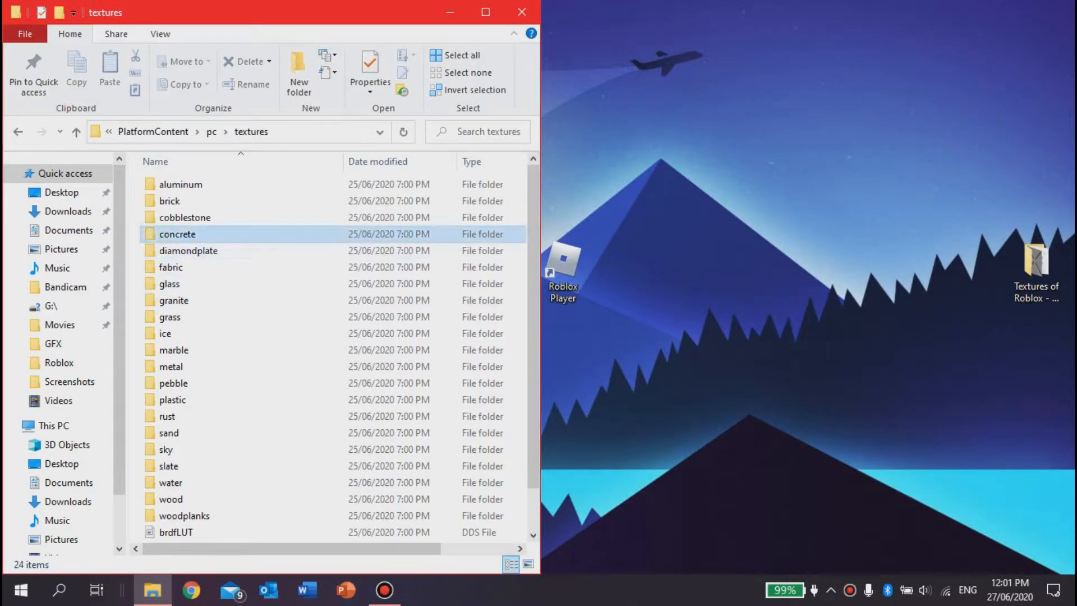
pyautogui.click(178, 235)
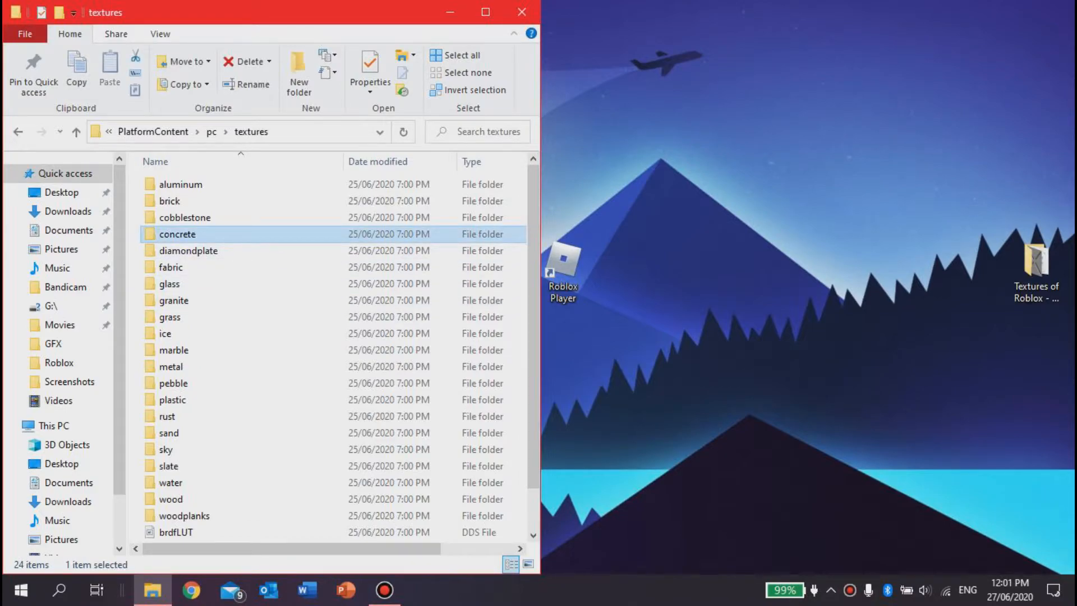
pyautogui.click(455, 55)
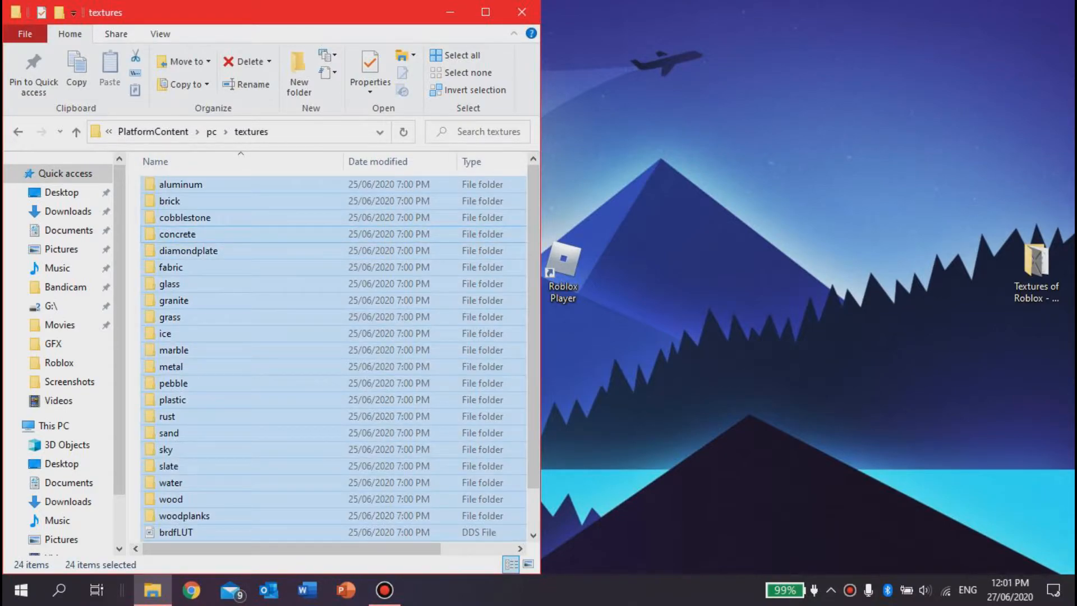
pyautogui.moveTo(178, 233)
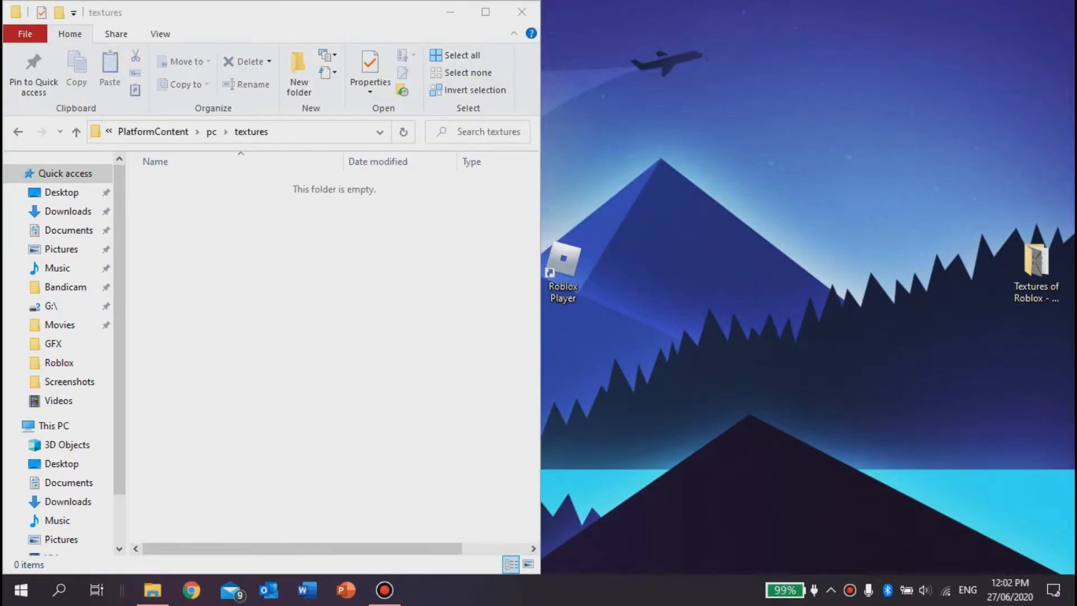
pyautogui.moveTo(522, 12)
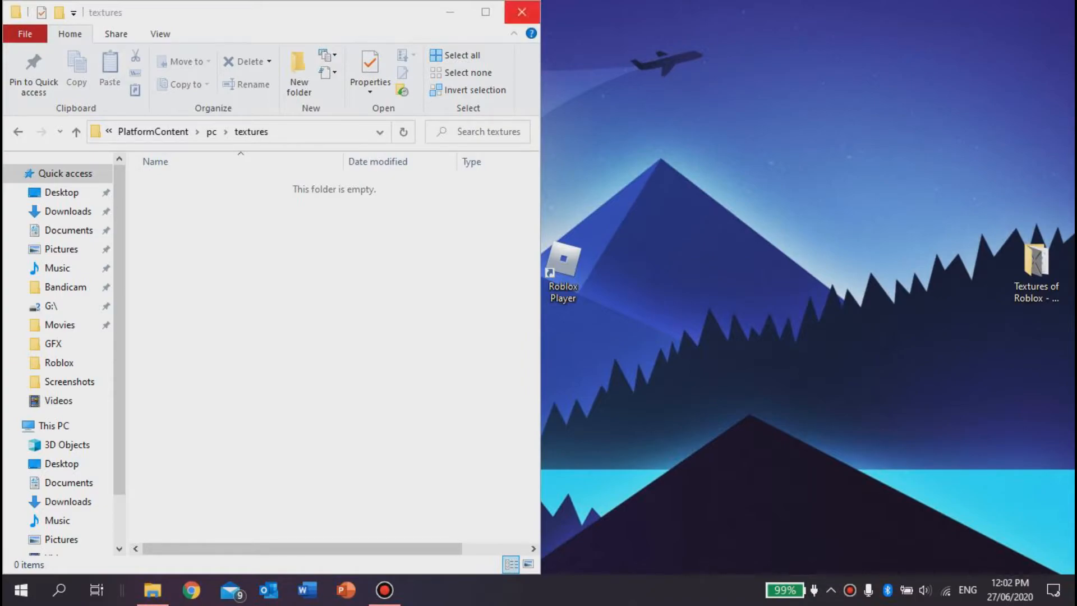
pyautogui.moveTo(520, 13)
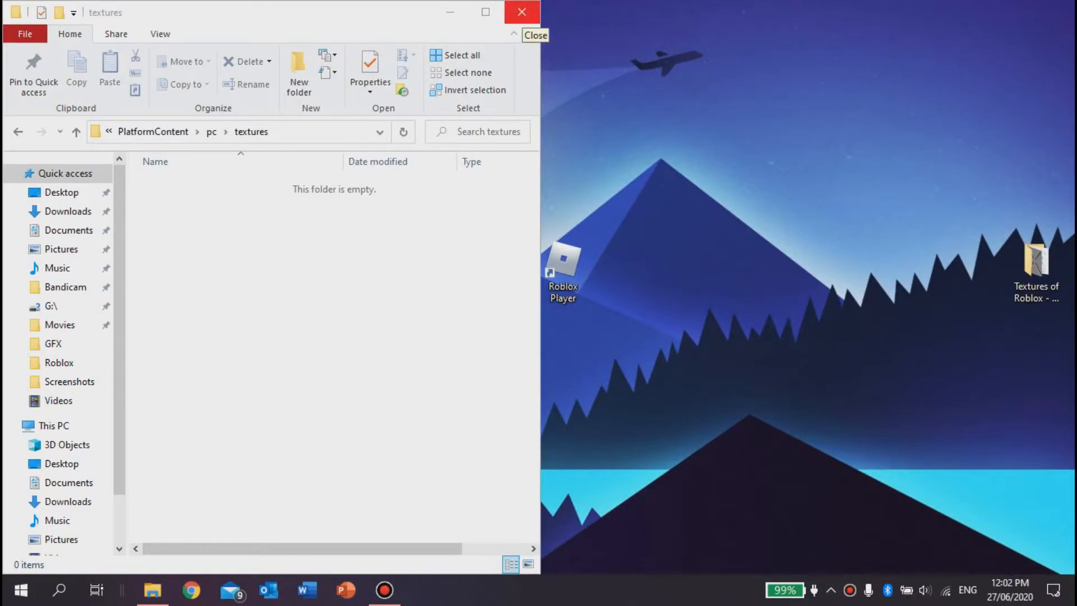
# Close the emptied textures folder window to return to the desktop.
pyautogui.click(521, 12)
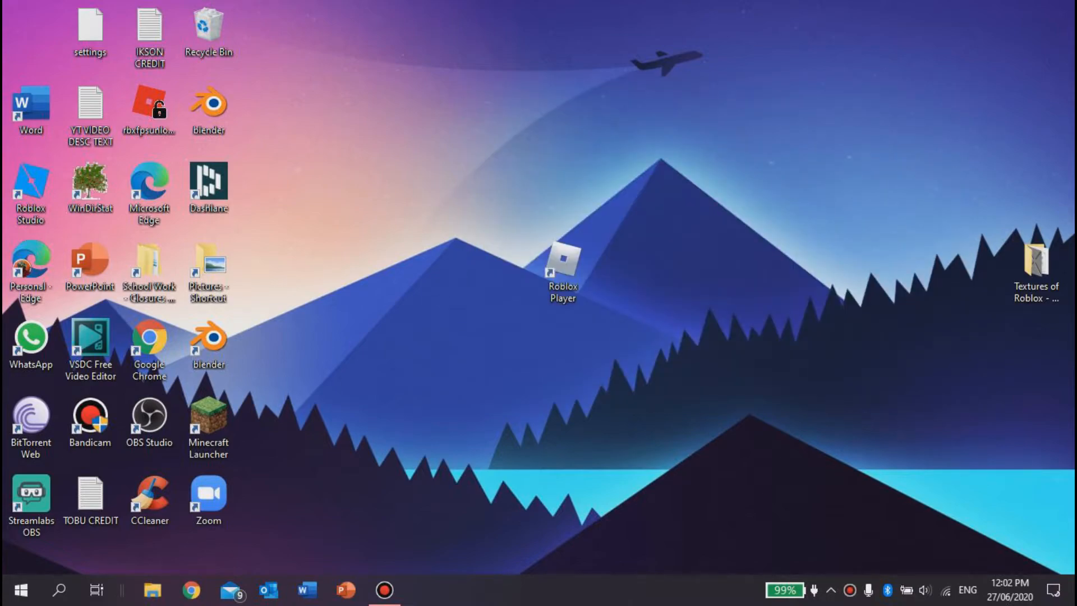
pyautogui.moveTo(1037, 268)
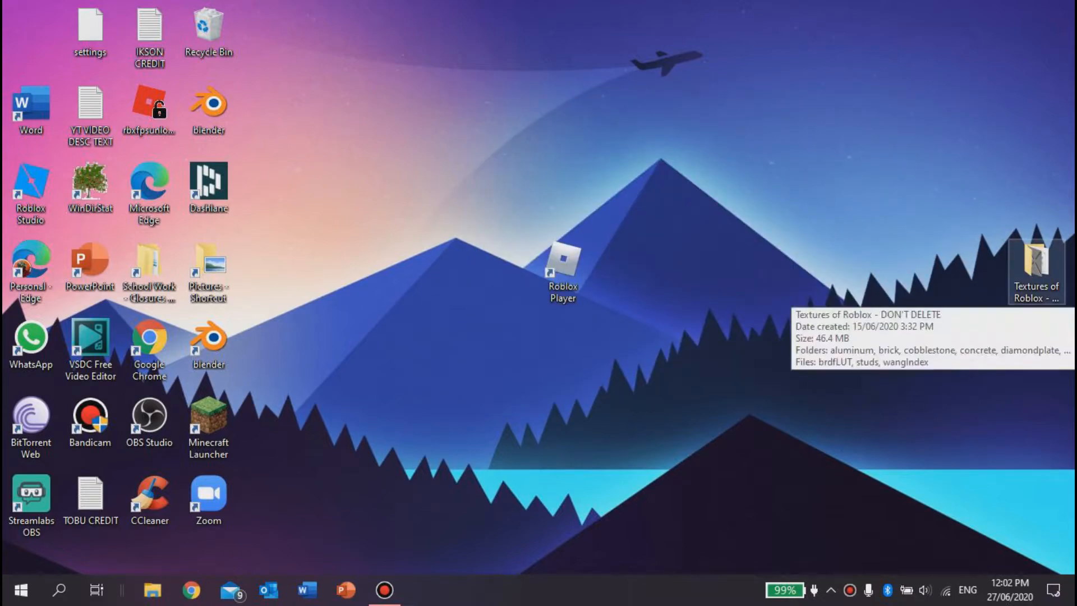